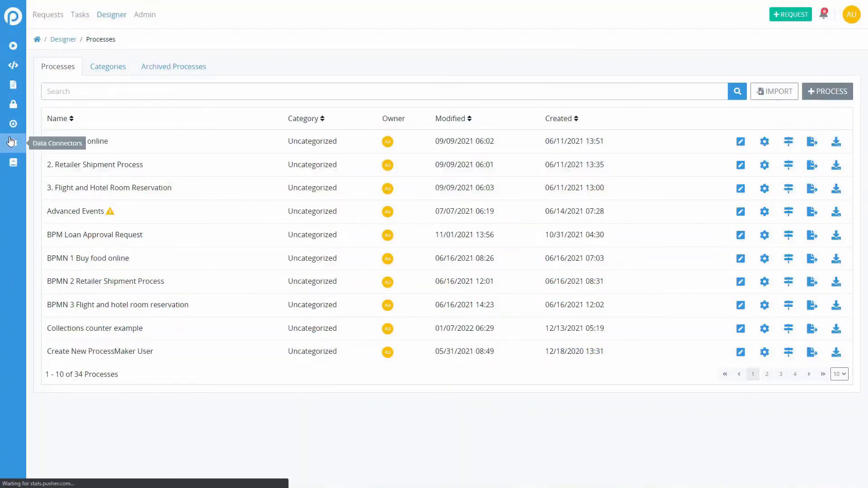
# Step: Show the Data Connectors list and select the Item Categories connector for editing
pyautogui.click(12, 141)
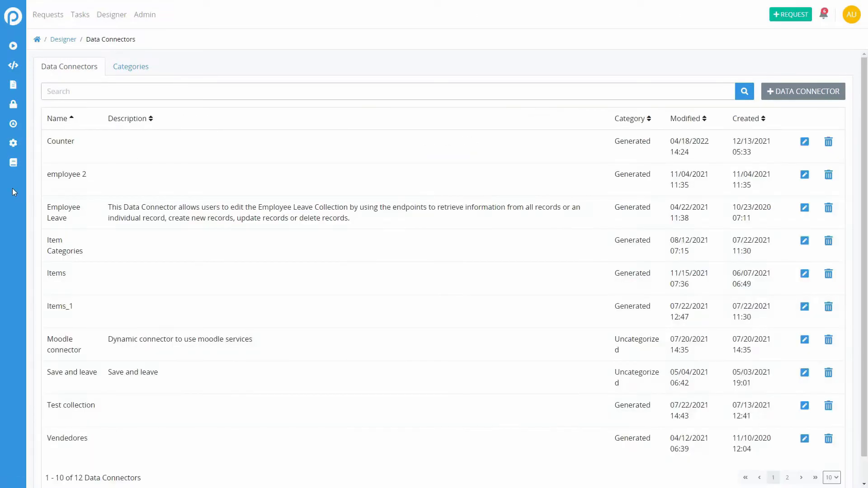
pyautogui.moveTo(777, 261)
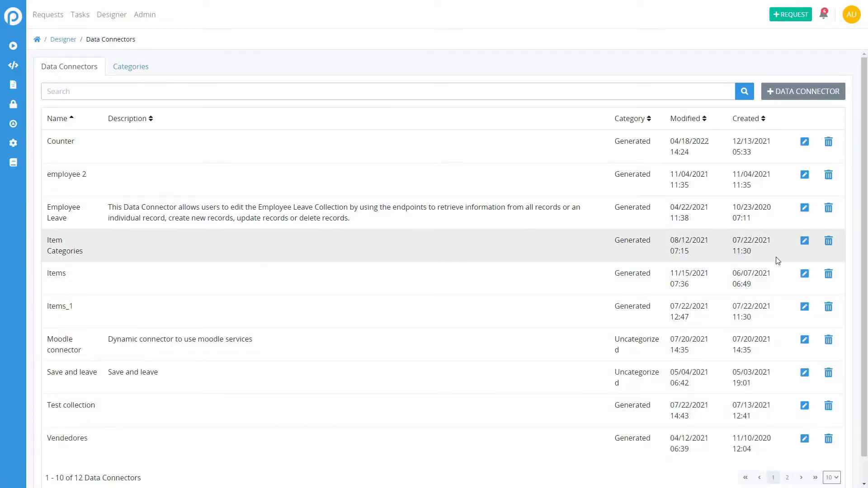
pyautogui.click(803, 241)
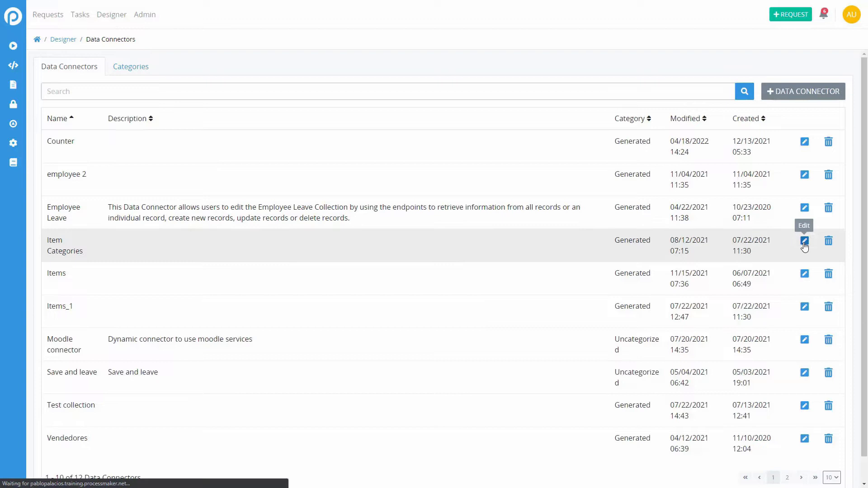
# Step: Review the Item Categories connector's resources and bearer-token configuration, then go to Admin
pyautogui.click(803, 243)
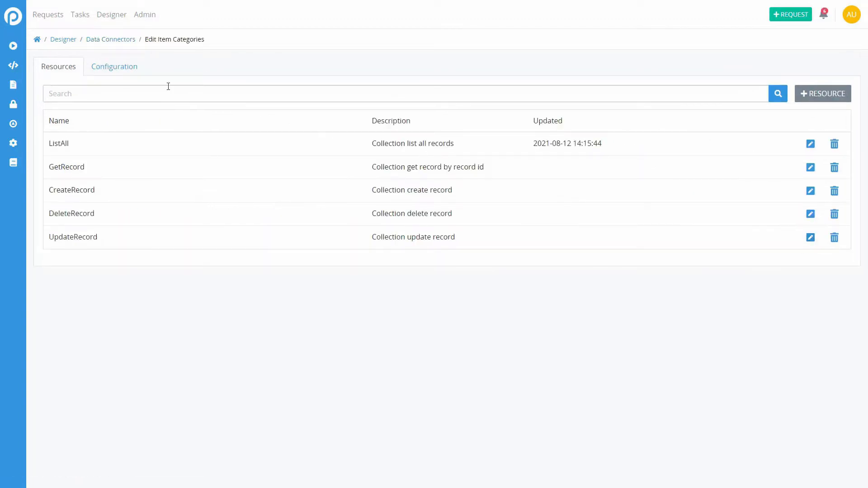
pyautogui.click(114, 66)
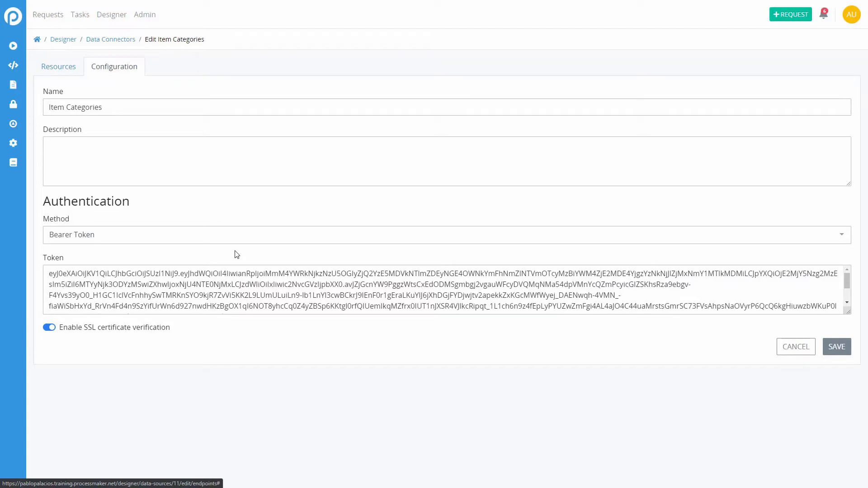
pyautogui.click(145, 15)
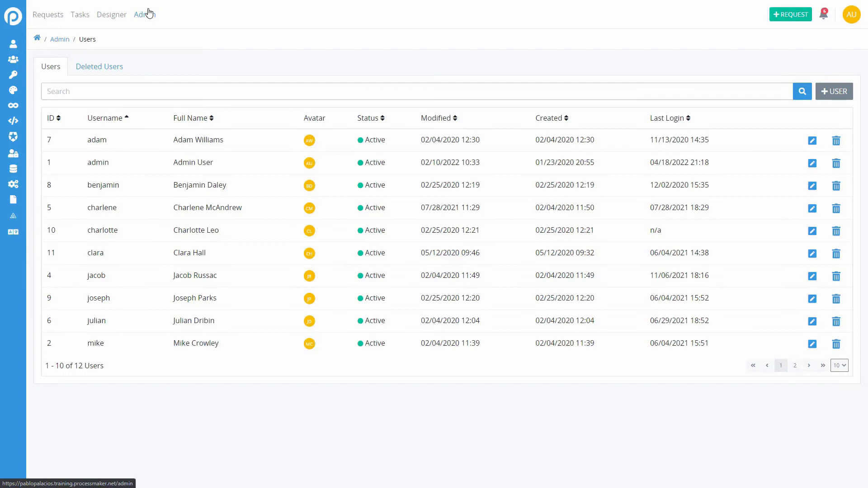
# Step: Confirm the first user has no API tokens, then start a new Item Categories resource
pyautogui.click(811, 140)
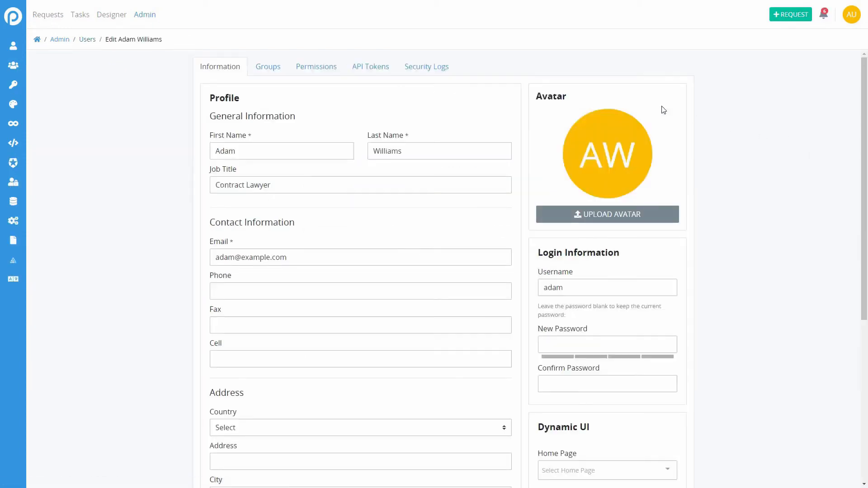
pyautogui.click(370, 67)
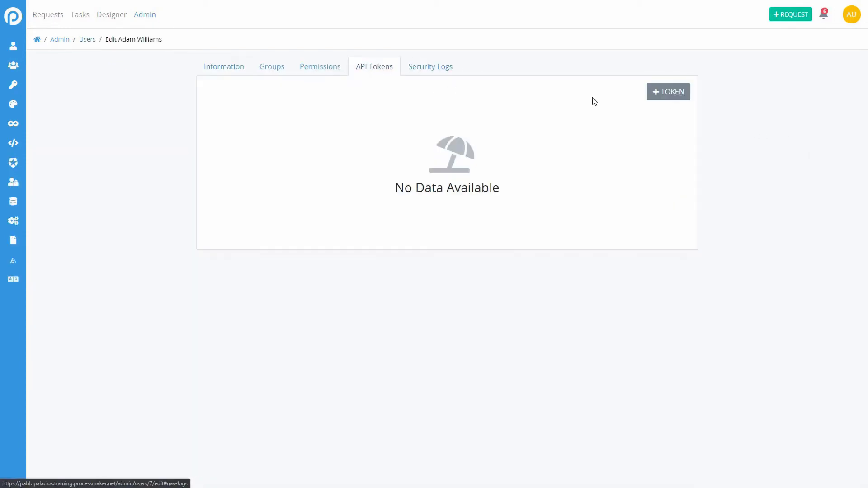
pyautogui.moveTo(668, 91)
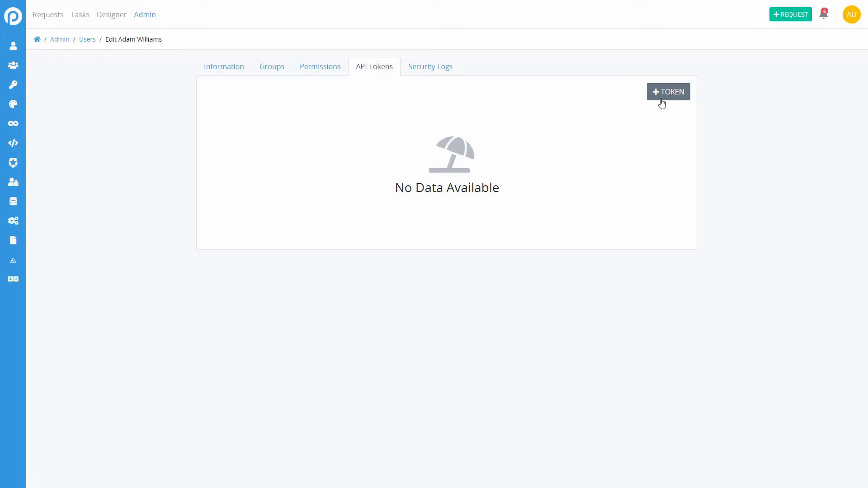
pyautogui.click(111, 14)
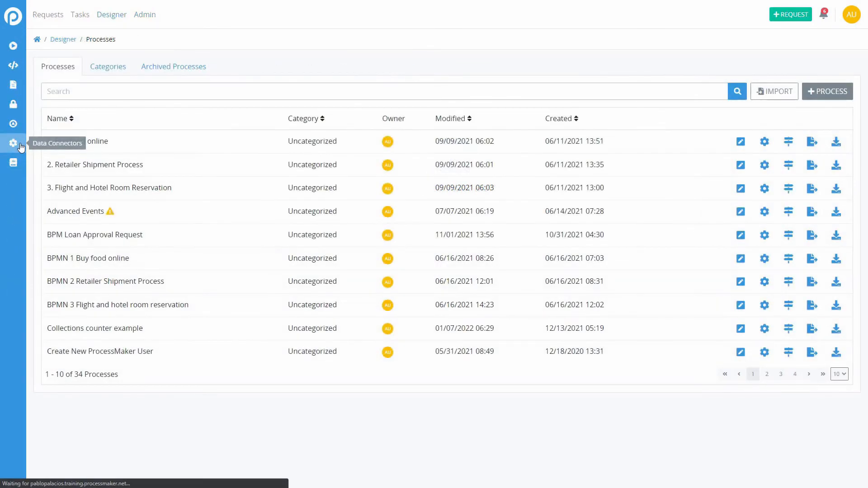
pyautogui.click(13, 142)
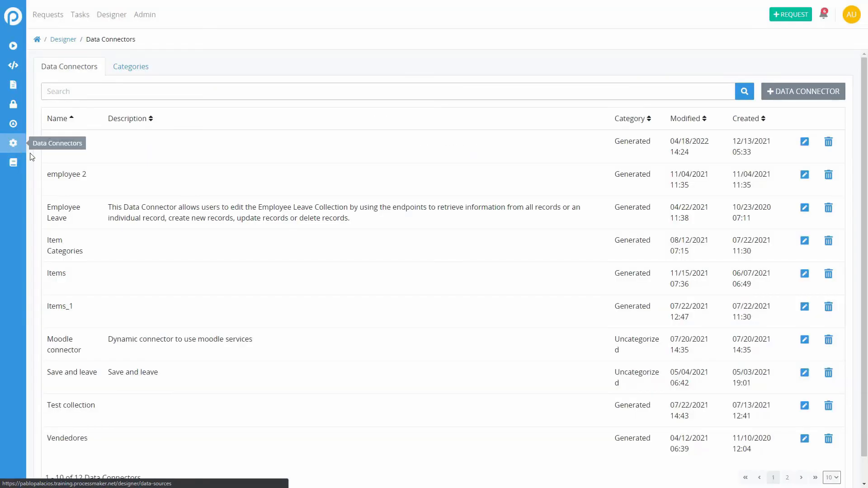
pyautogui.click(804, 240)
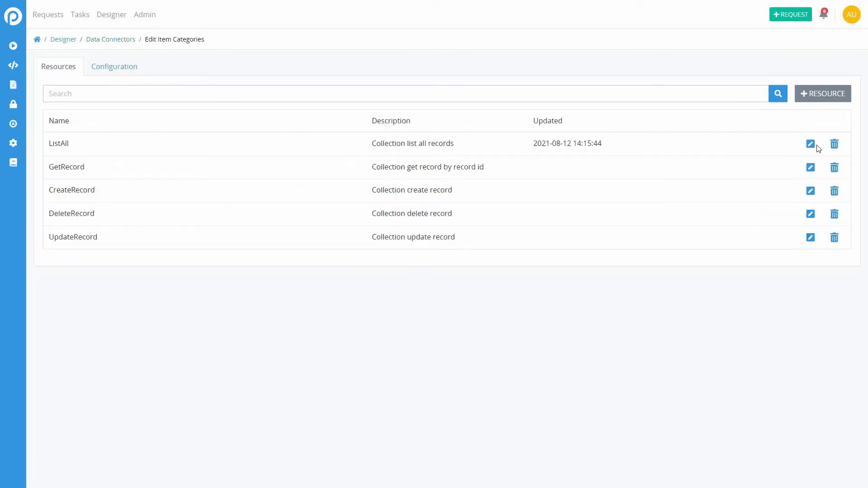
pyautogui.moveTo(823, 93)
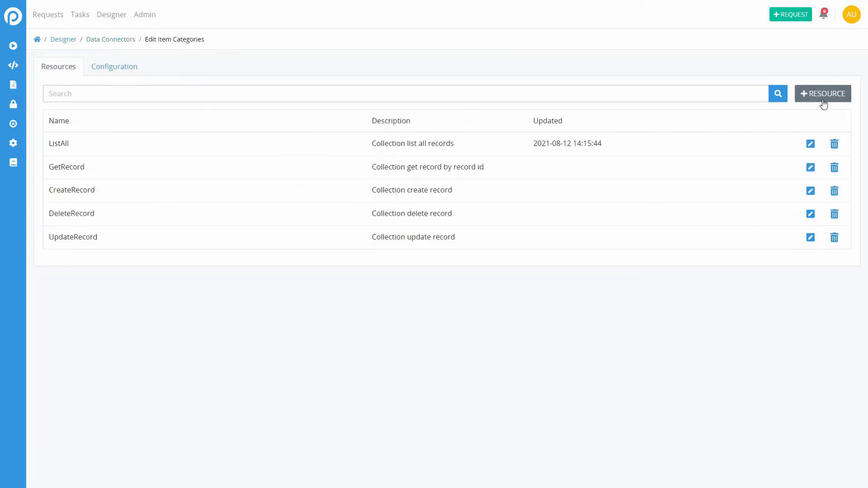
pyautogui.click(822, 93)
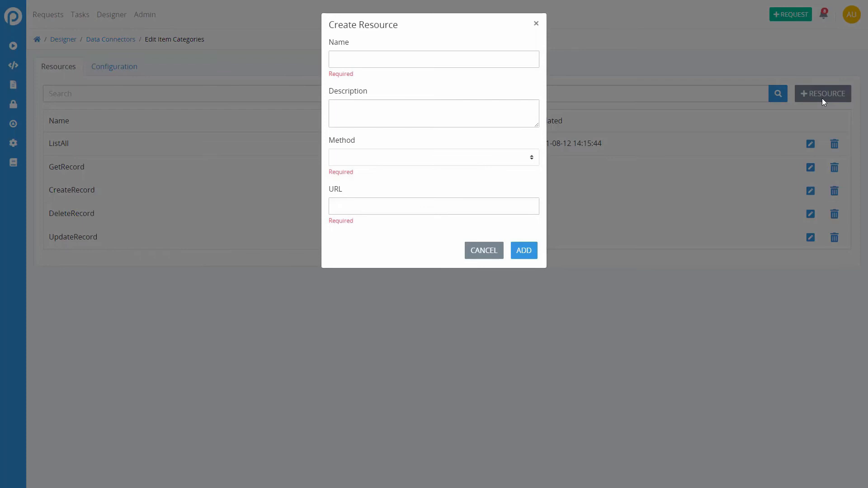